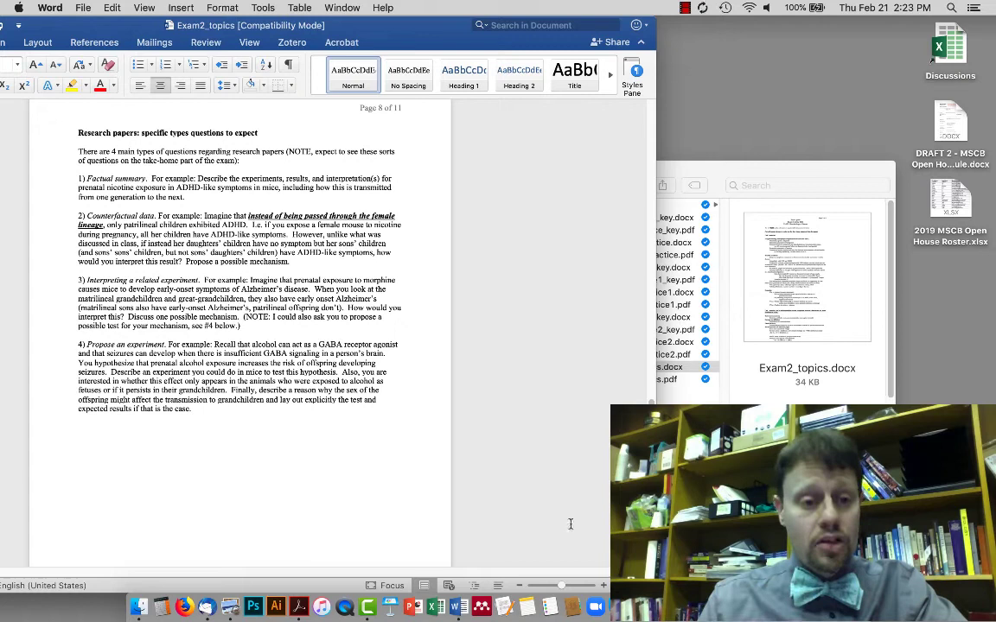
mouse_move(68, 348)
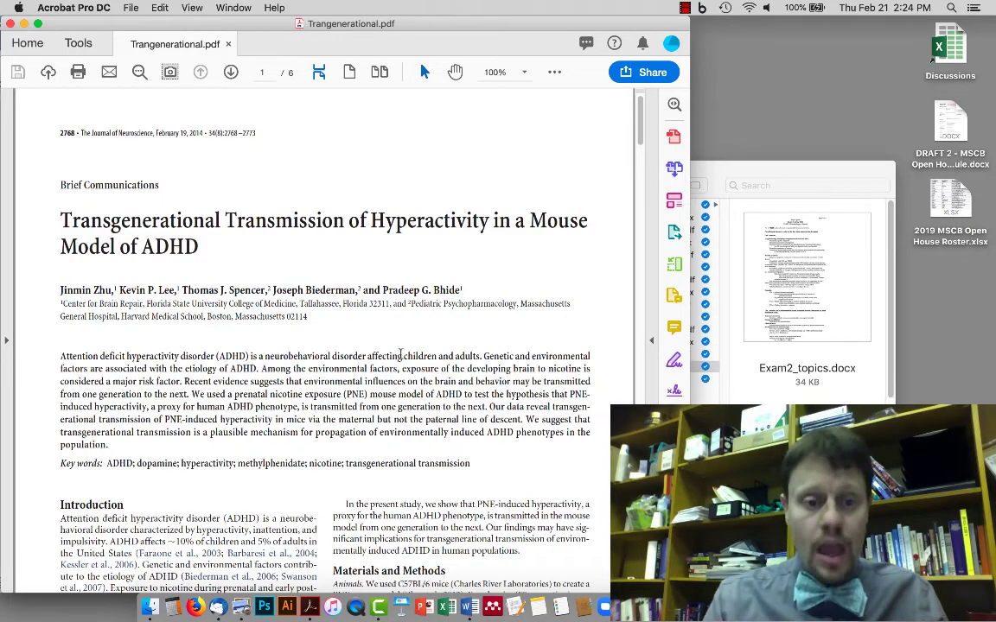
- Scroll Trangenerational.pdf down to the F0–F3 breeding diagram and Results on page 2
scroll("down", 3)
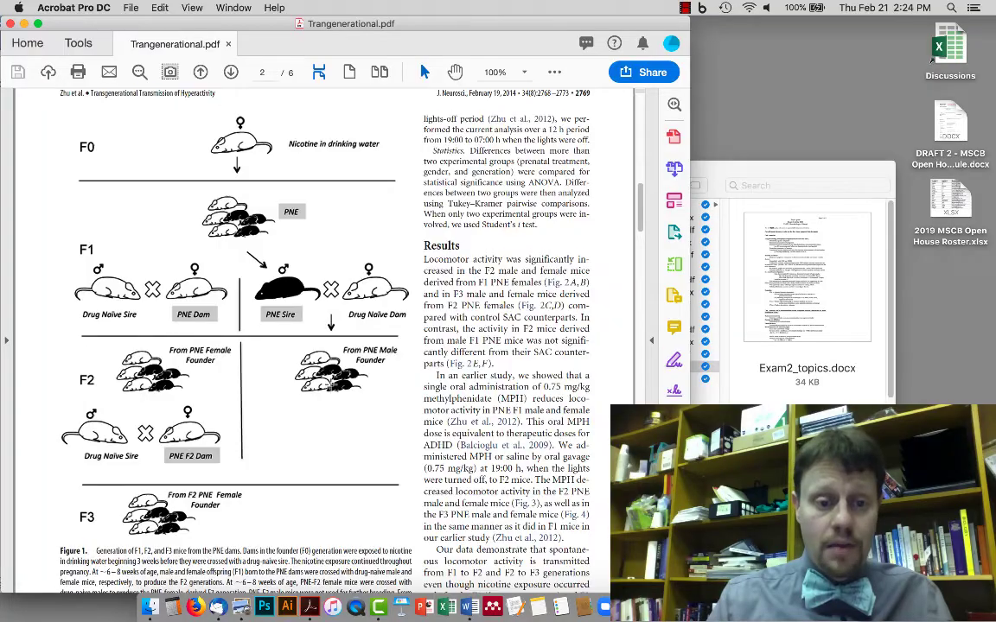
scroll("down", 3)
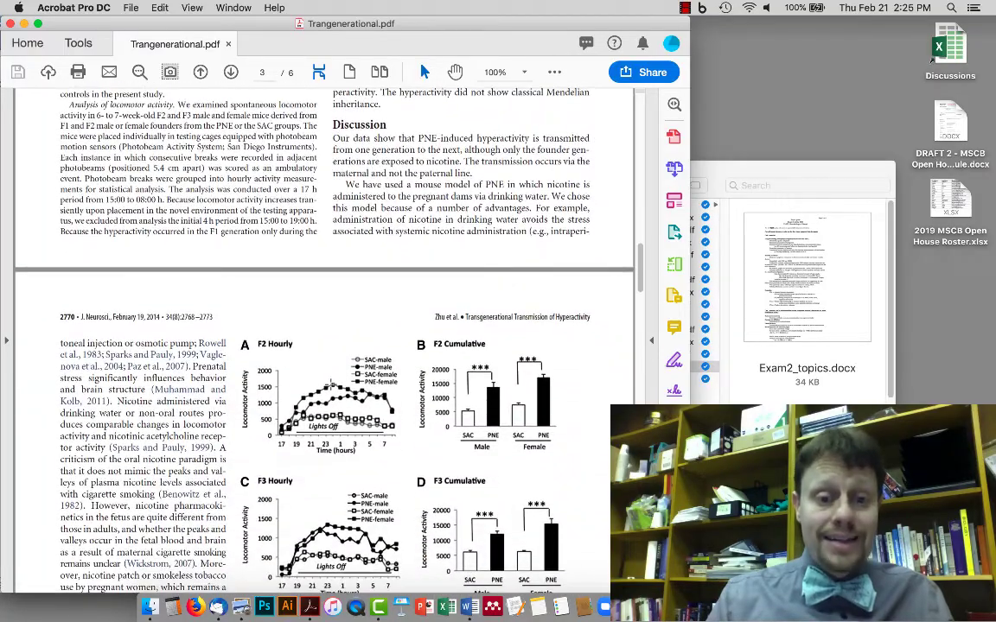
scroll("down", 3)
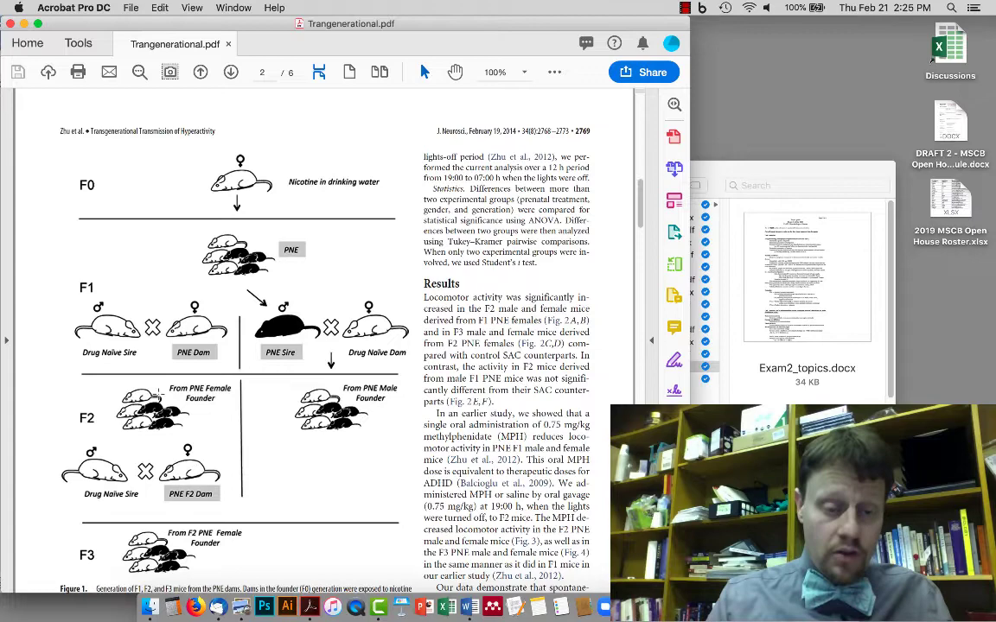
scroll("down", 3)
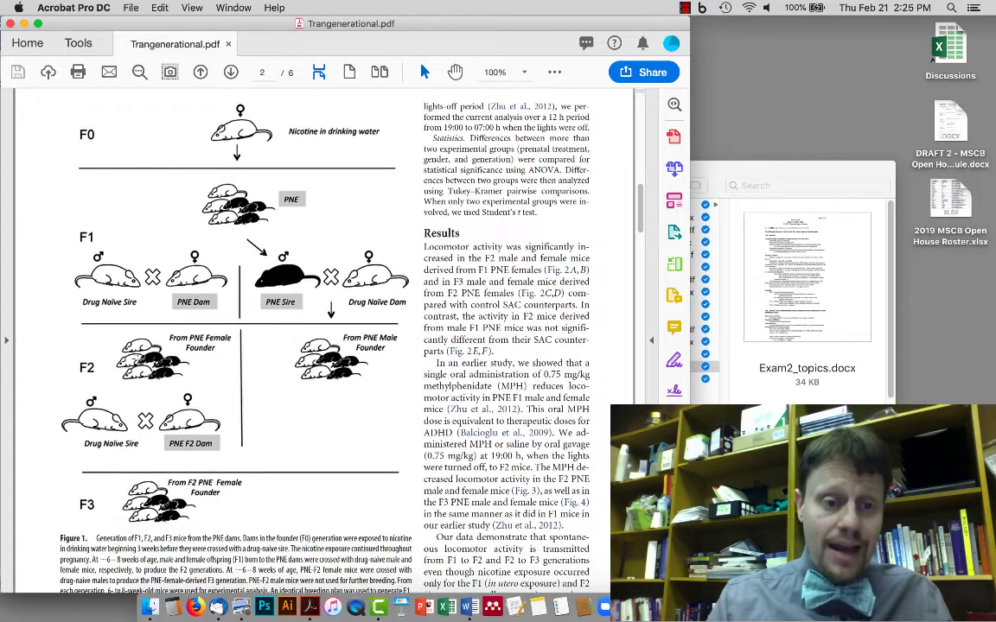
scroll("down", 3)
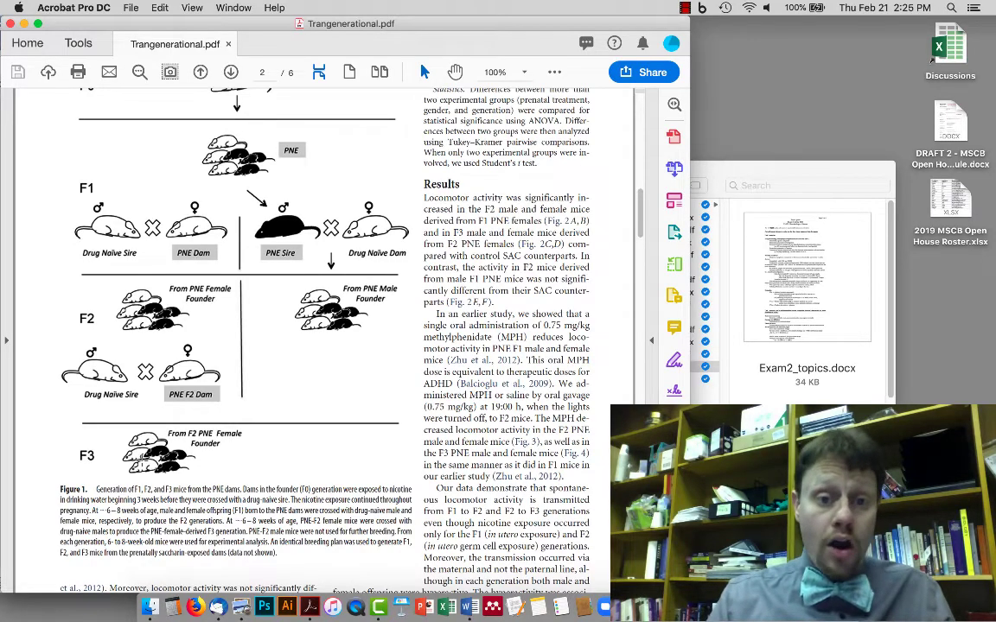
scroll("up", 3)
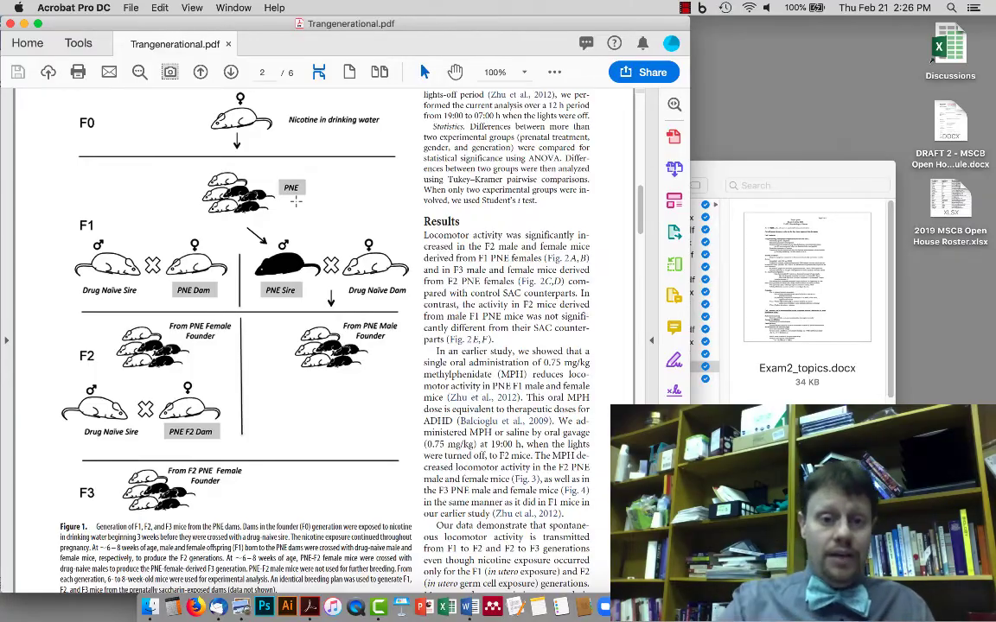
scroll("down", 3)
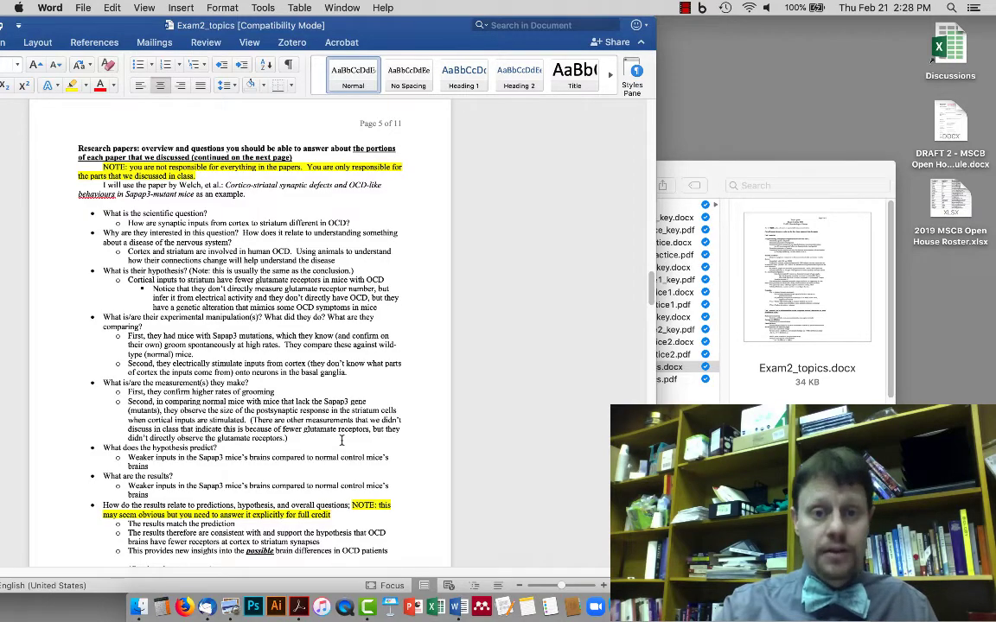
- Scroll the Sapap3 example down to its limitations answers at the page 5–6 break
scroll("down", 3)
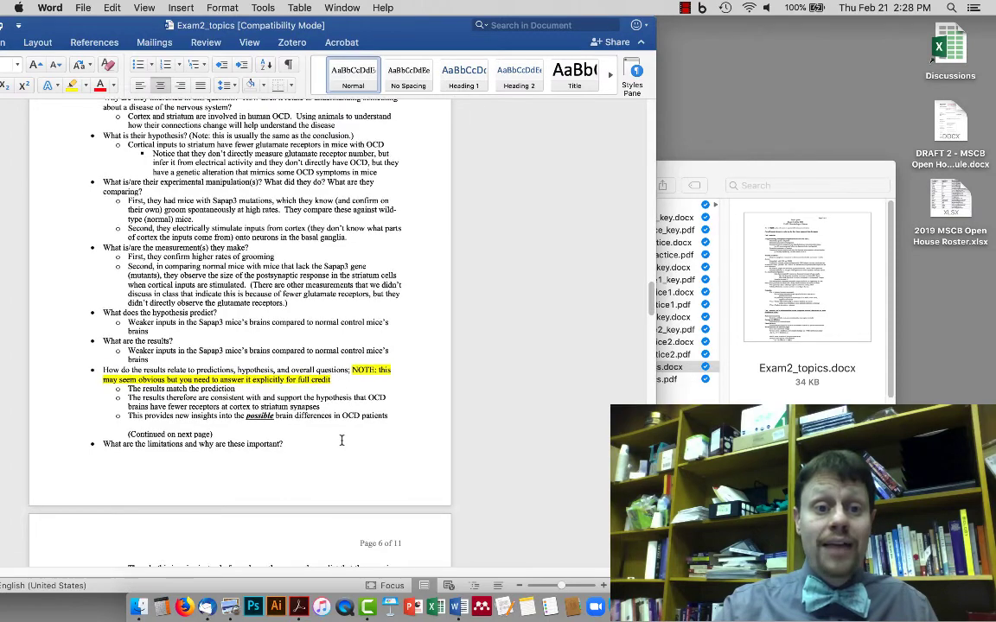
scroll("down", 3)
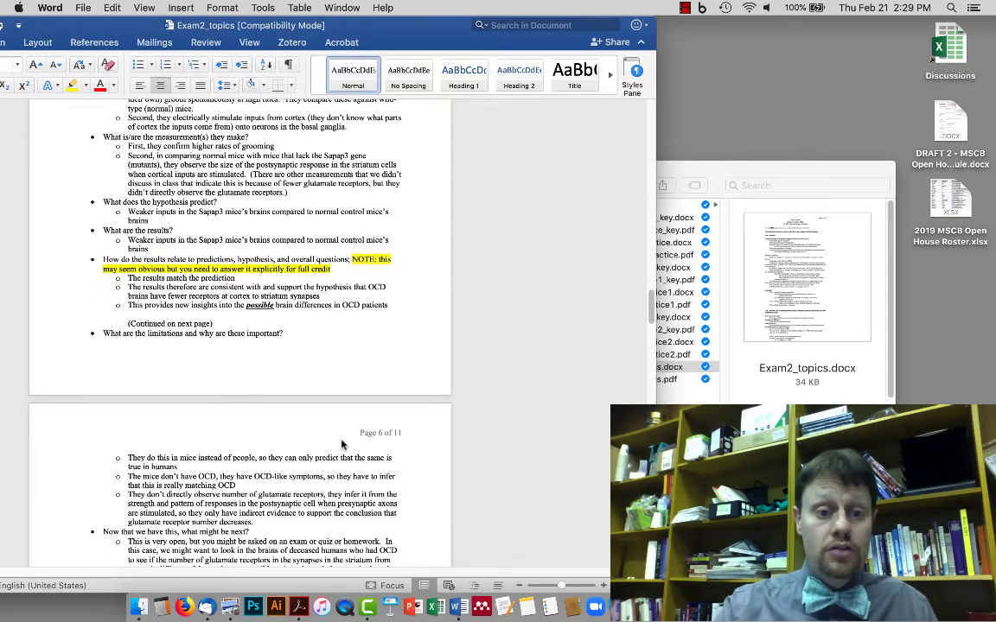
mouse_move(289, 374)
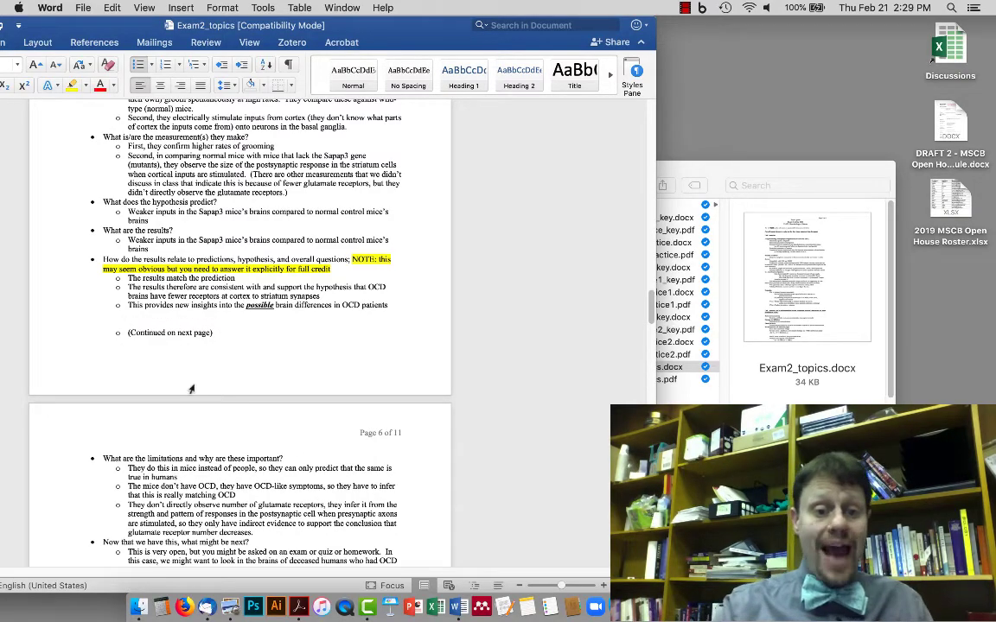
- Scroll past page 7's papers list to page 8's four research-paper question types
scroll("down", 3)
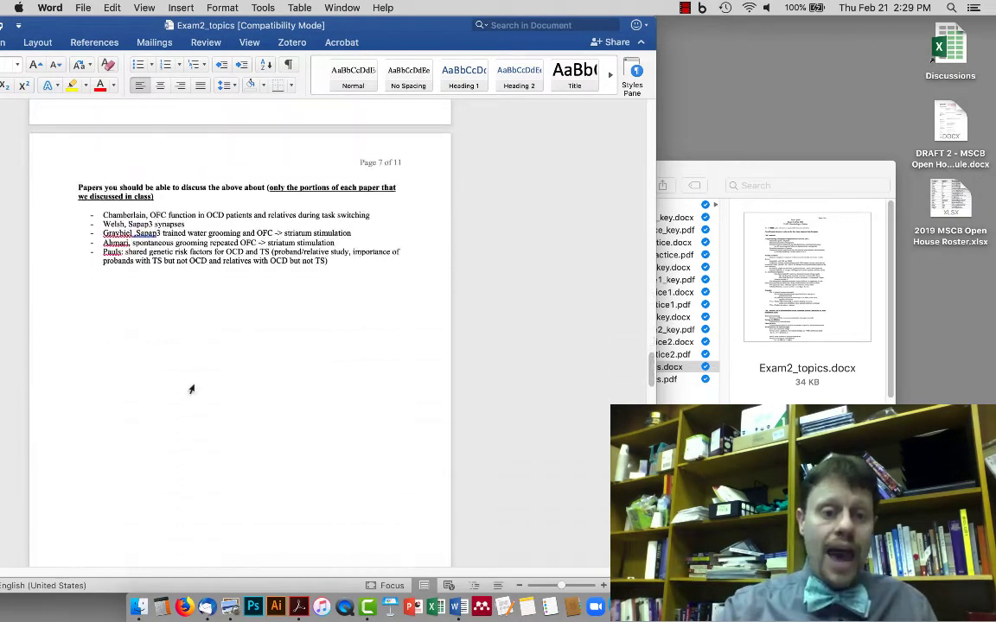
scroll("down", 3)
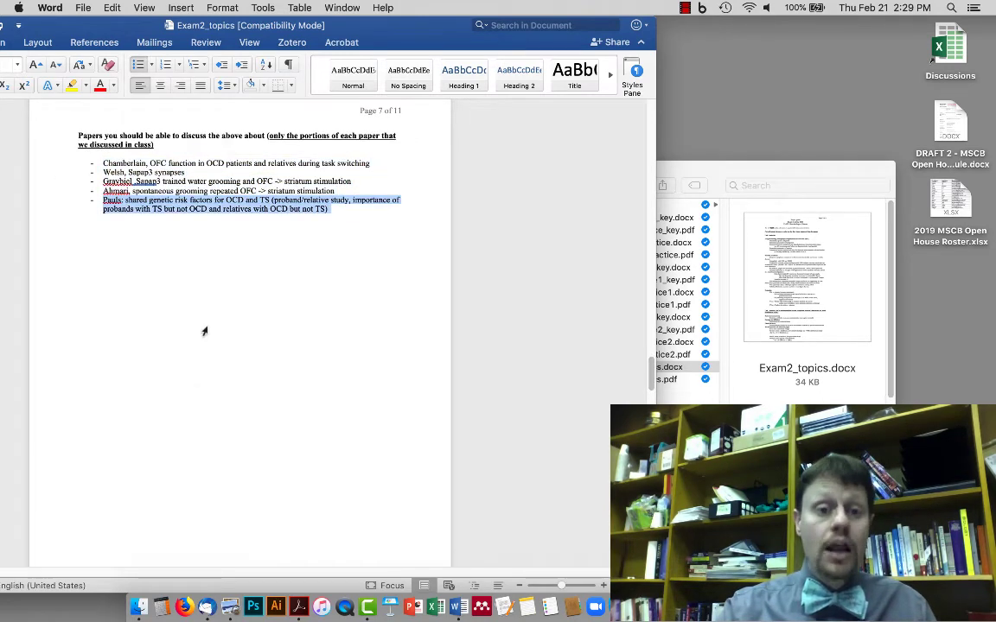
scroll("down", 3)
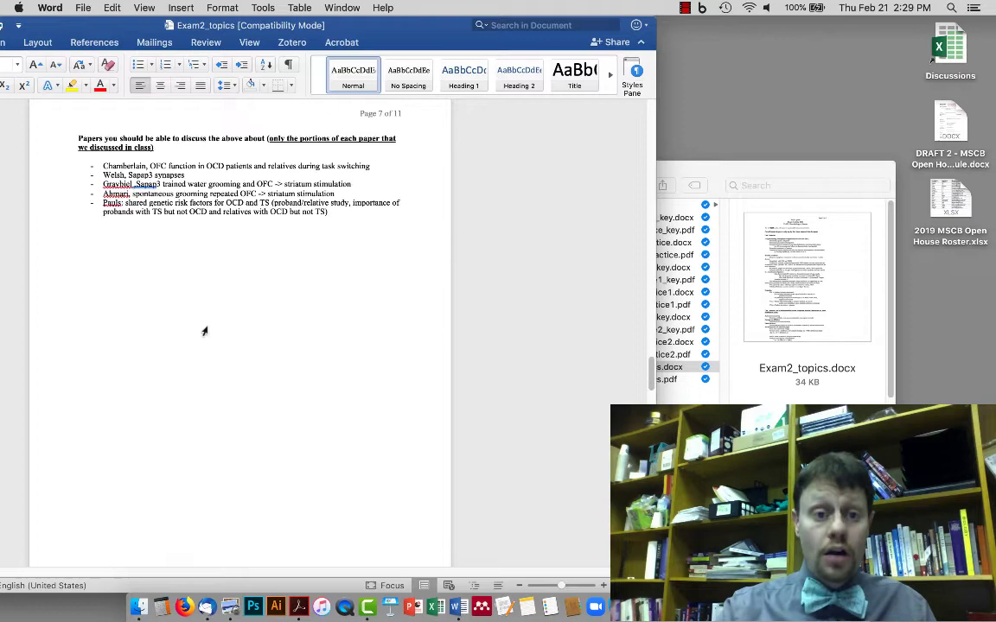
scroll("up", 3)
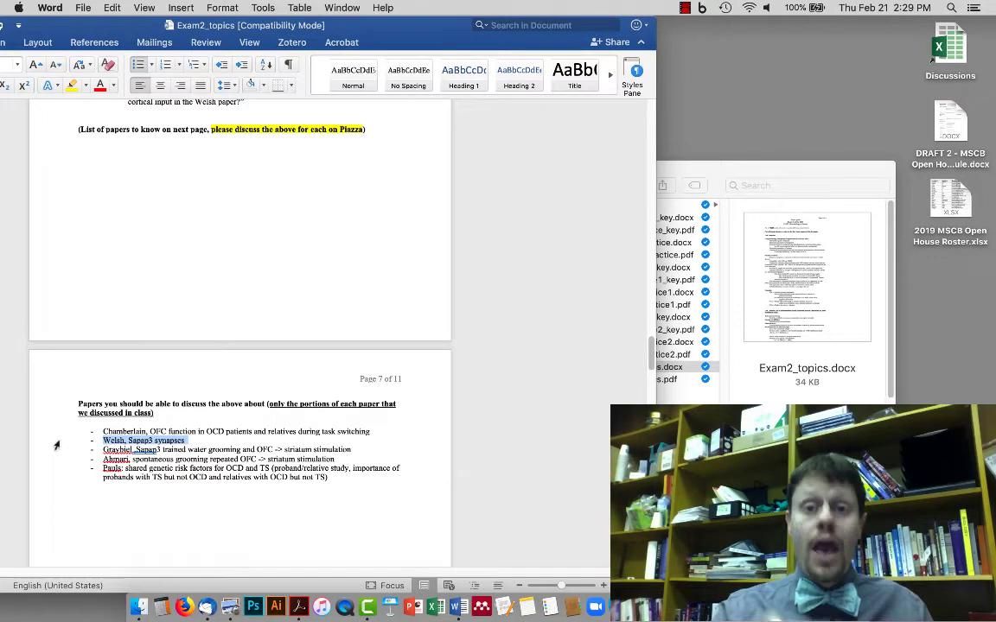
scroll("down", 3)
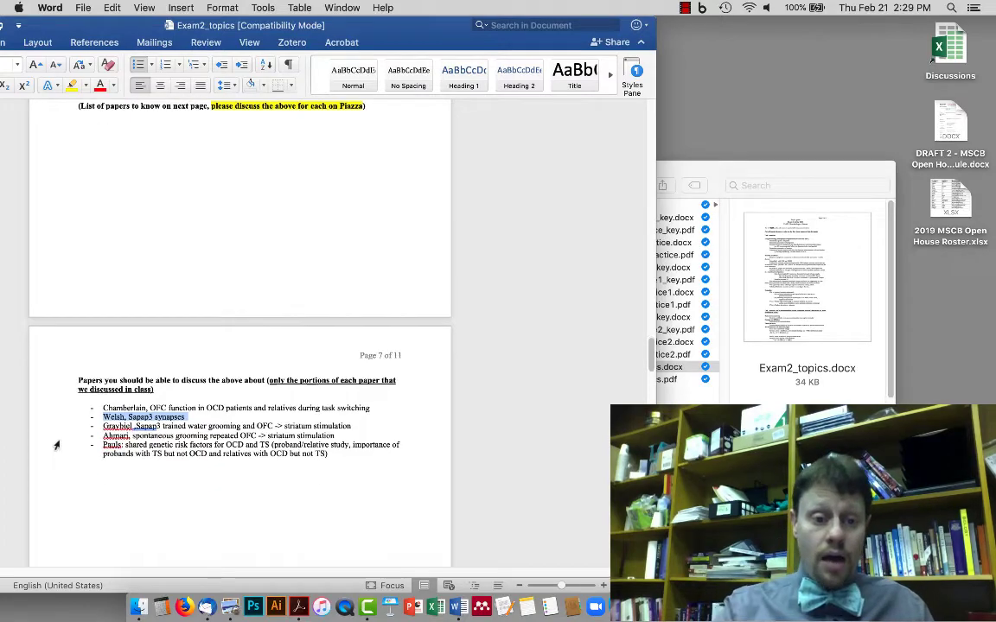
scroll("down", 3)
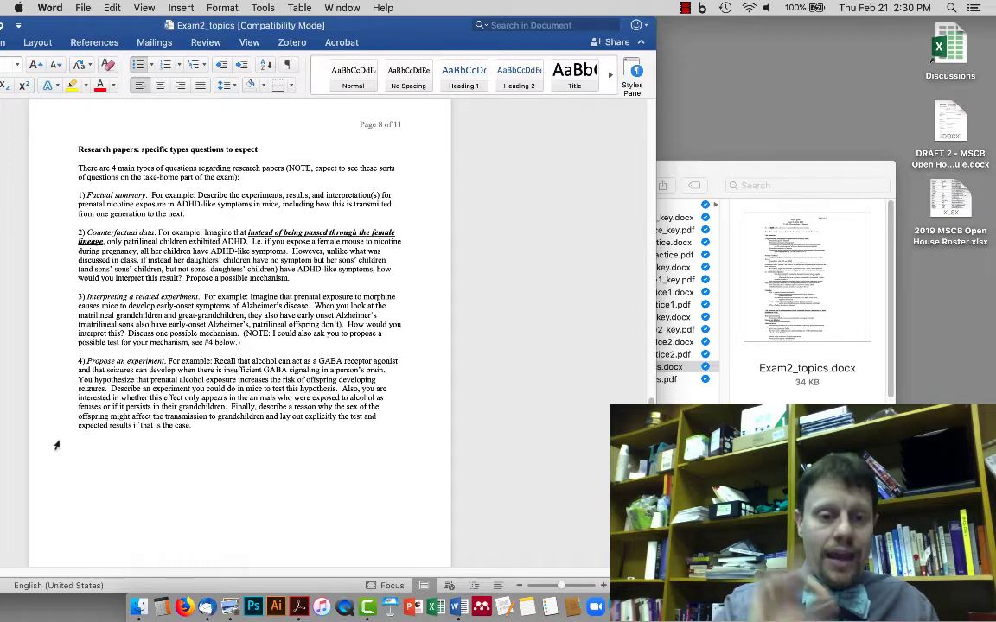
mouse_move(586, 484)
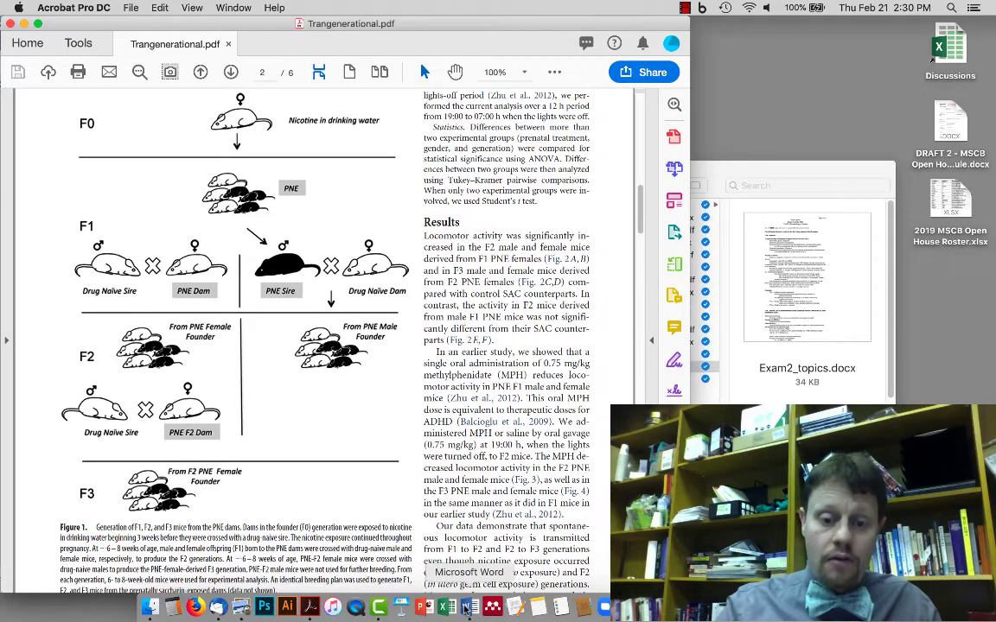
- Focus the Trangenerational.pdf window to review Figure 1's nicotine-exposed mouse generations
left_click(468, 606)
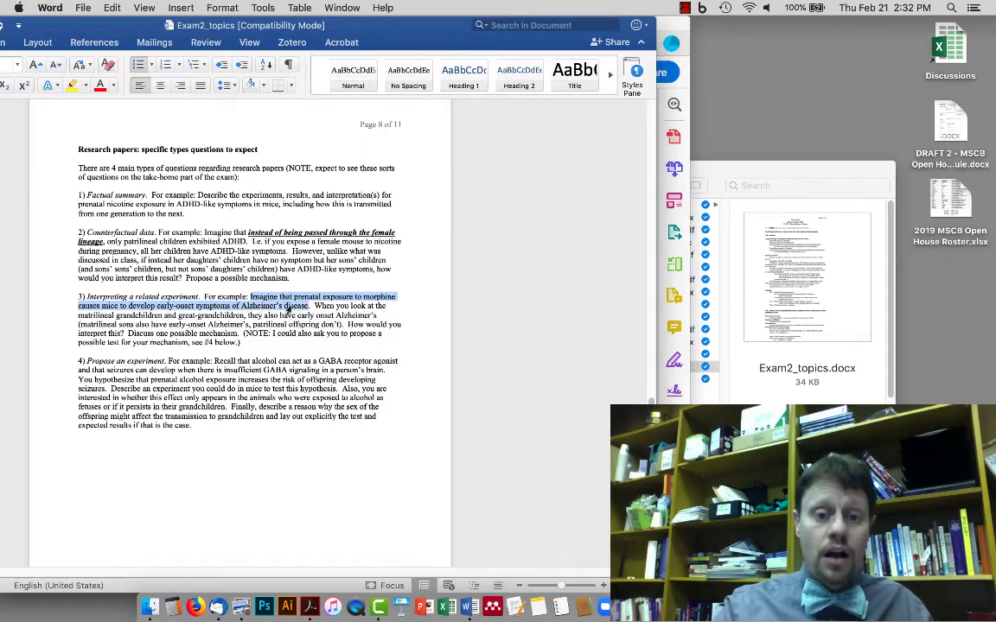
left_click(281, 346)
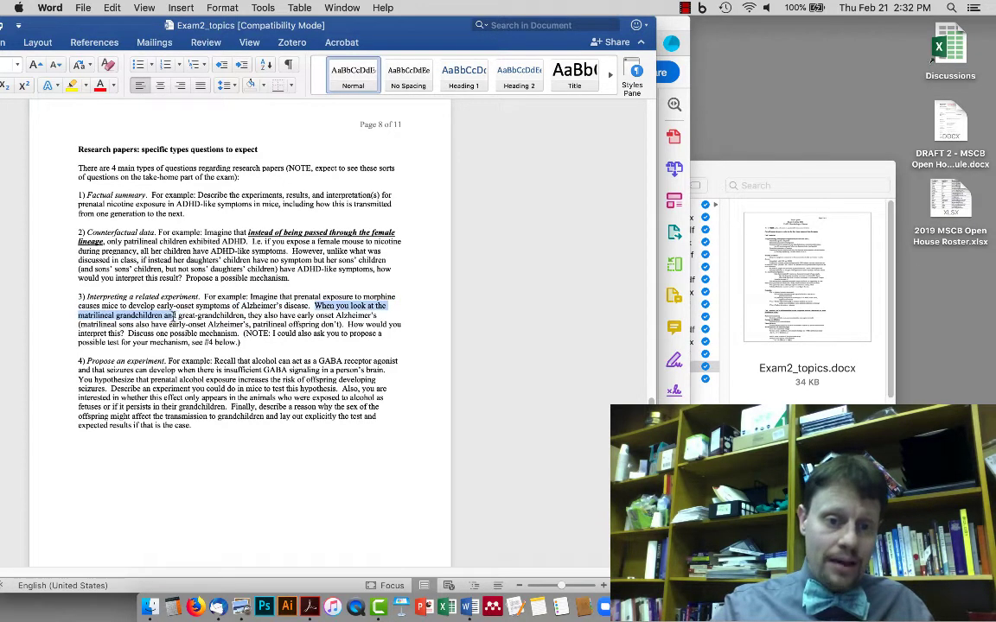
left_click_drag(174, 314, 344, 315)
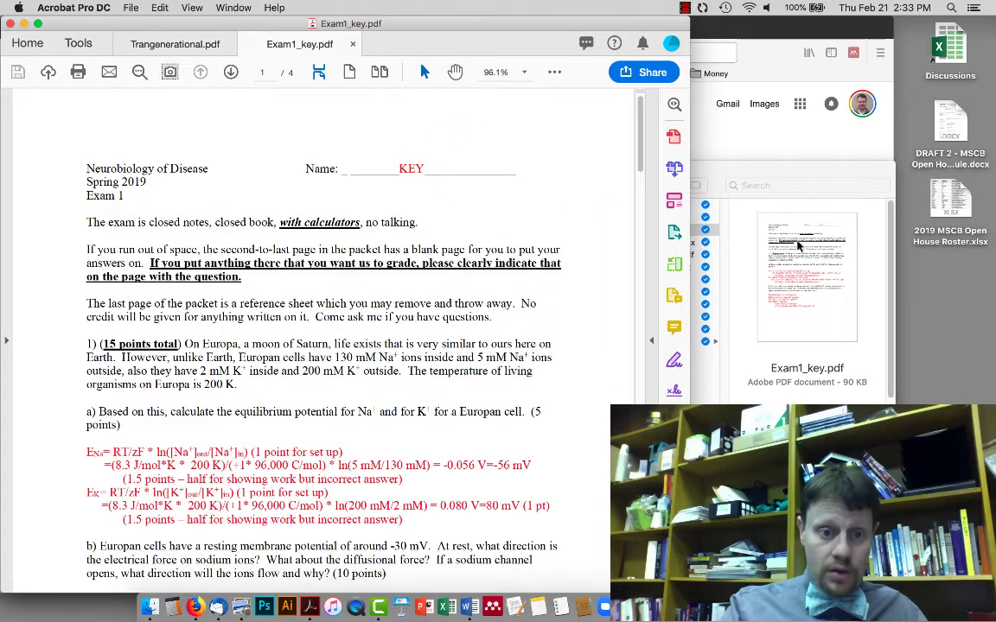
- Scroll to page 2's schizophrenia question in Exam1_key.pdf and select 'parietal lobe'
scroll("down", 3)
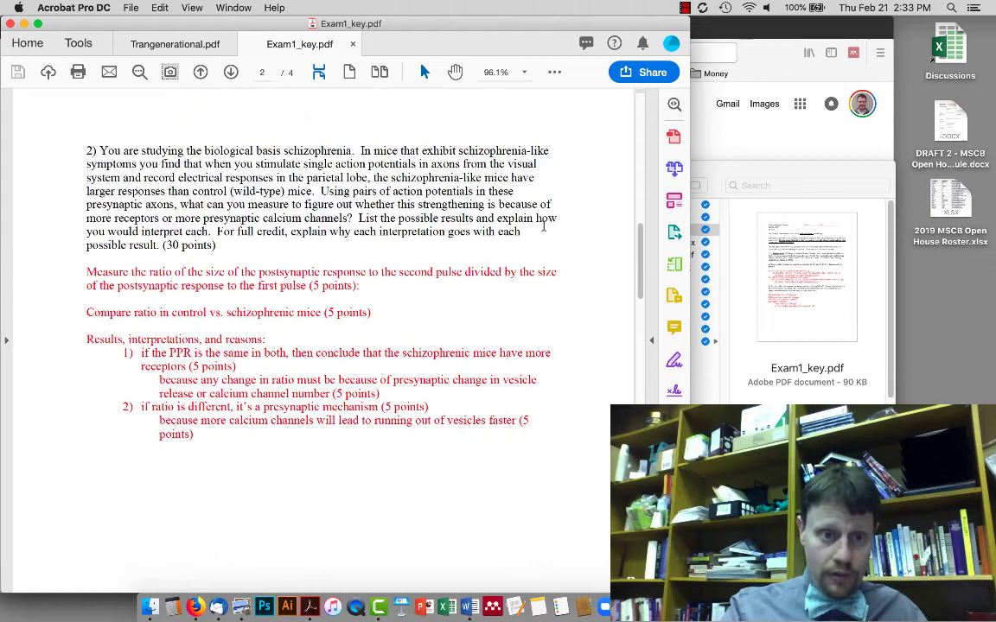
scroll("down", 3)
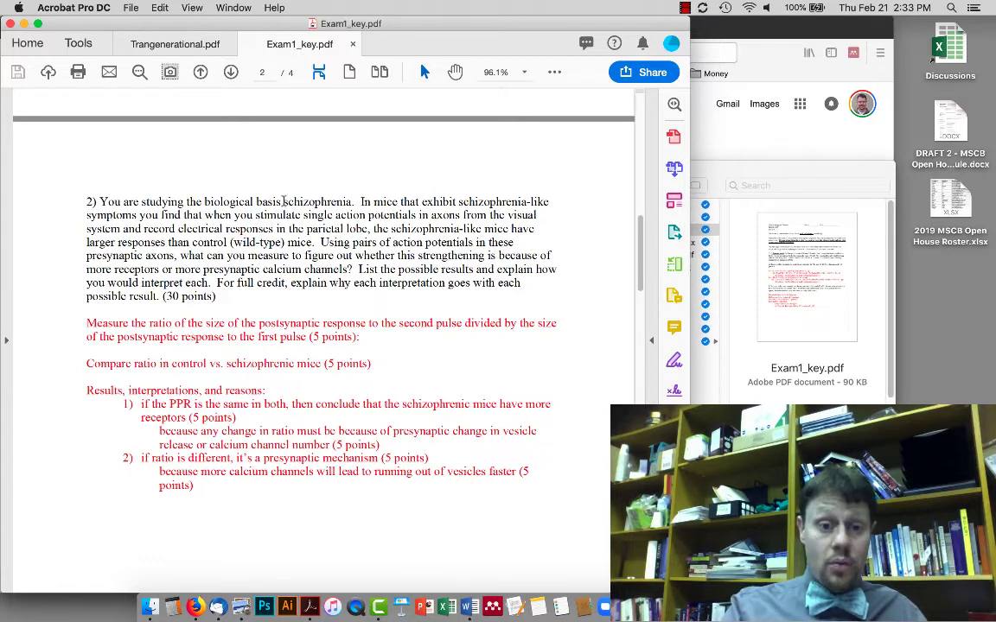
double_click(313, 201)
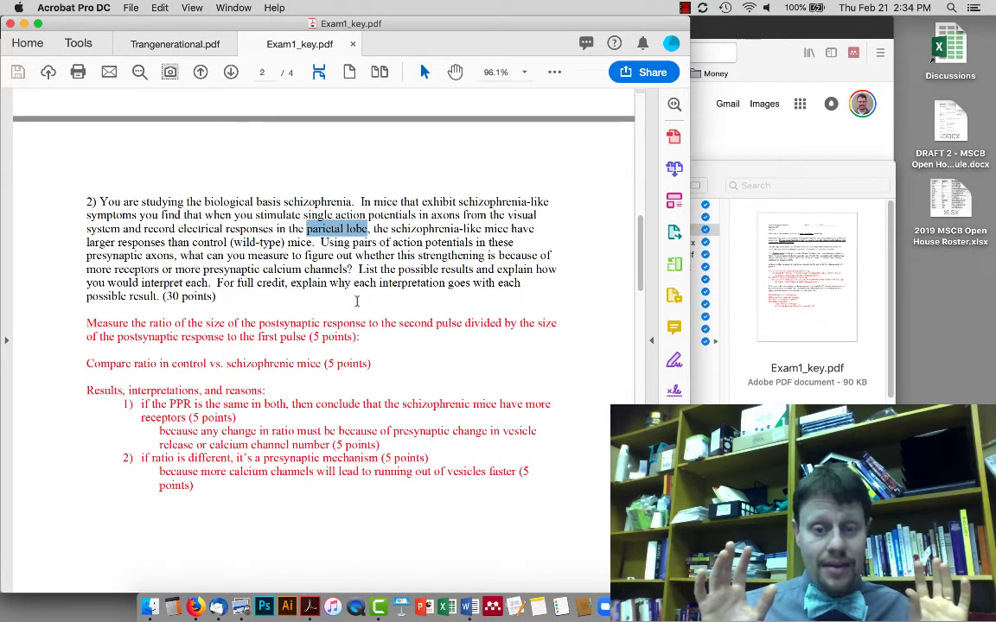
mouse_move(689, 176)
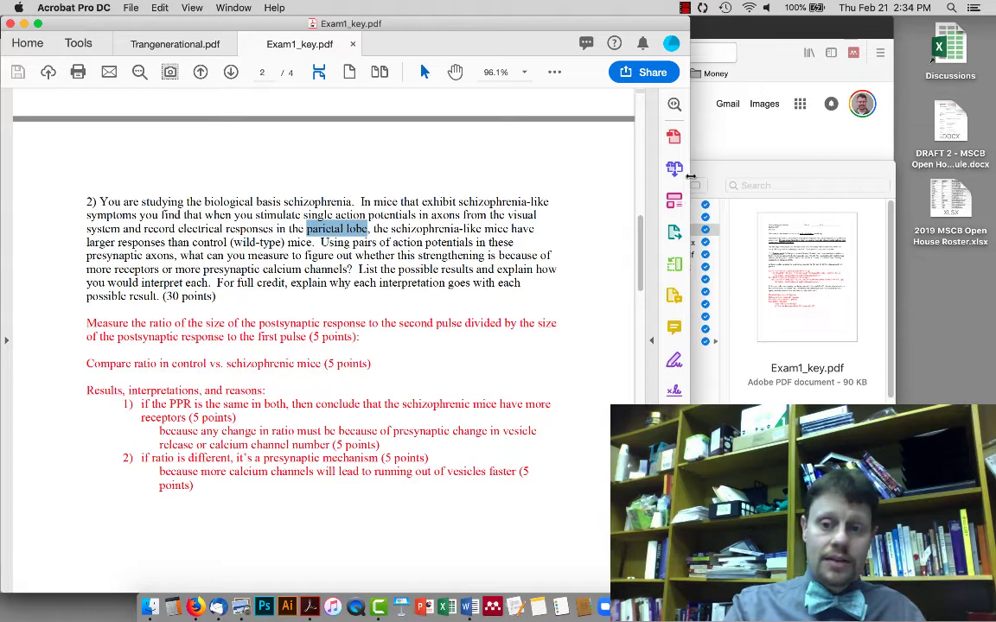
- Return to Exam2_topics and briefly highlight the alcohol and GABA Propose an experiment paragraph
left_click(465, 606)
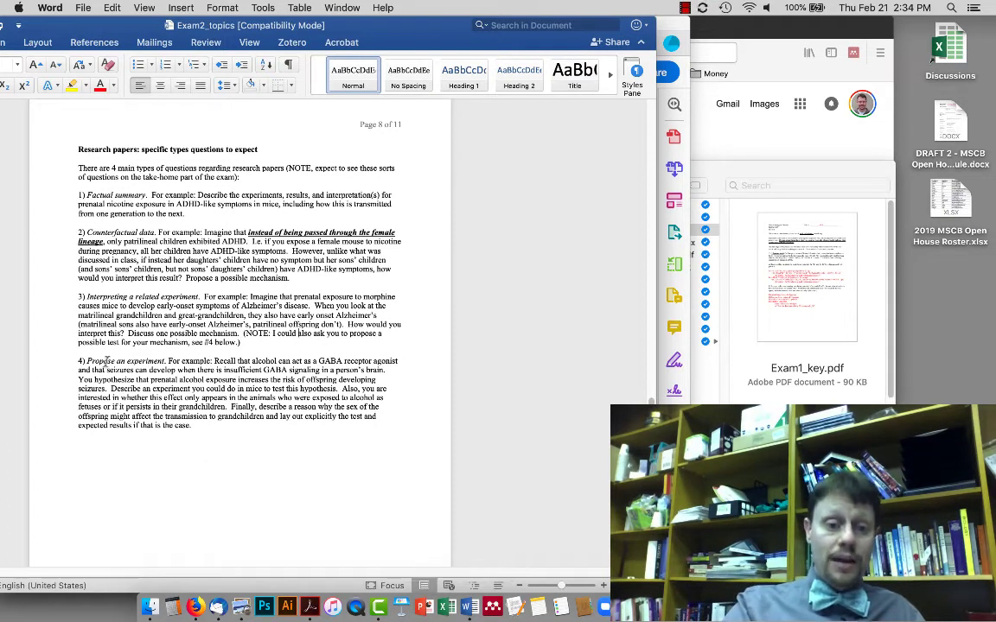
left_click_drag(78, 360, 191, 407)
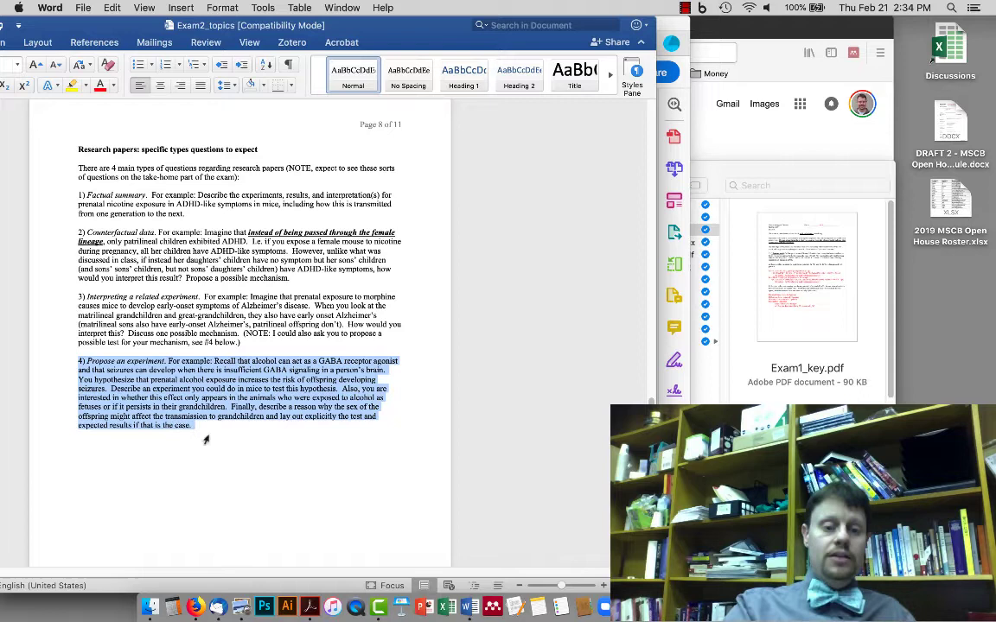
left_click(192, 428)
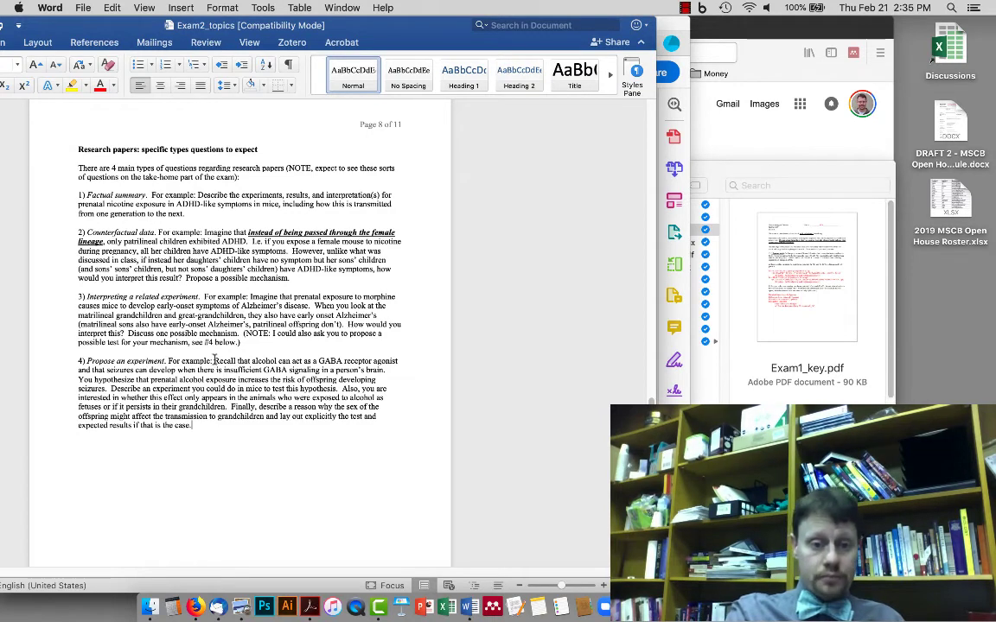
- Scroll Exam2_topics to page 9's answers and grading rubrics, starting with the nicotine ADHD question
double_click(223, 361)
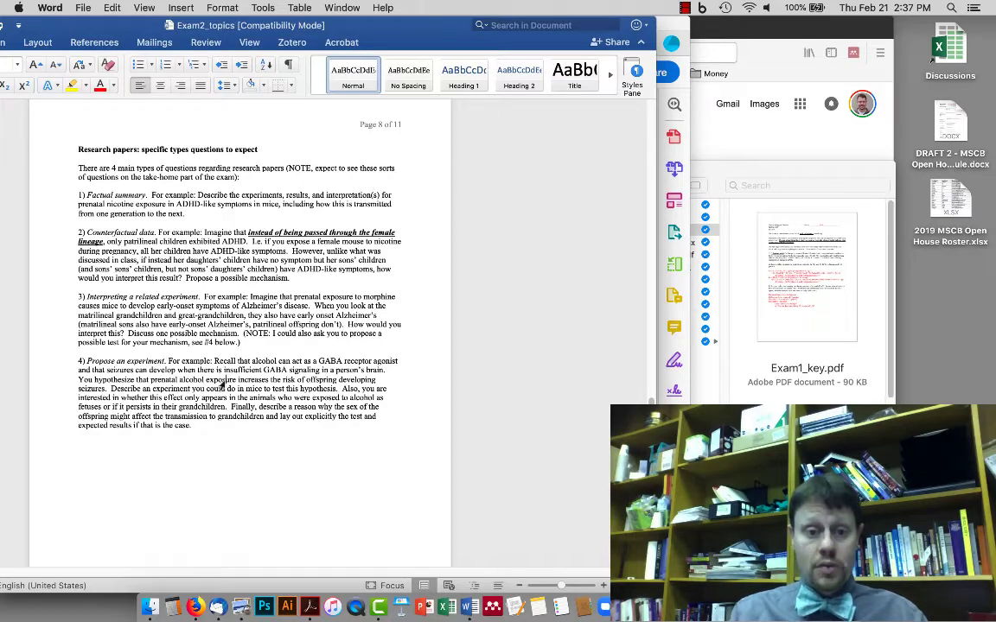
scroll("down", 3)
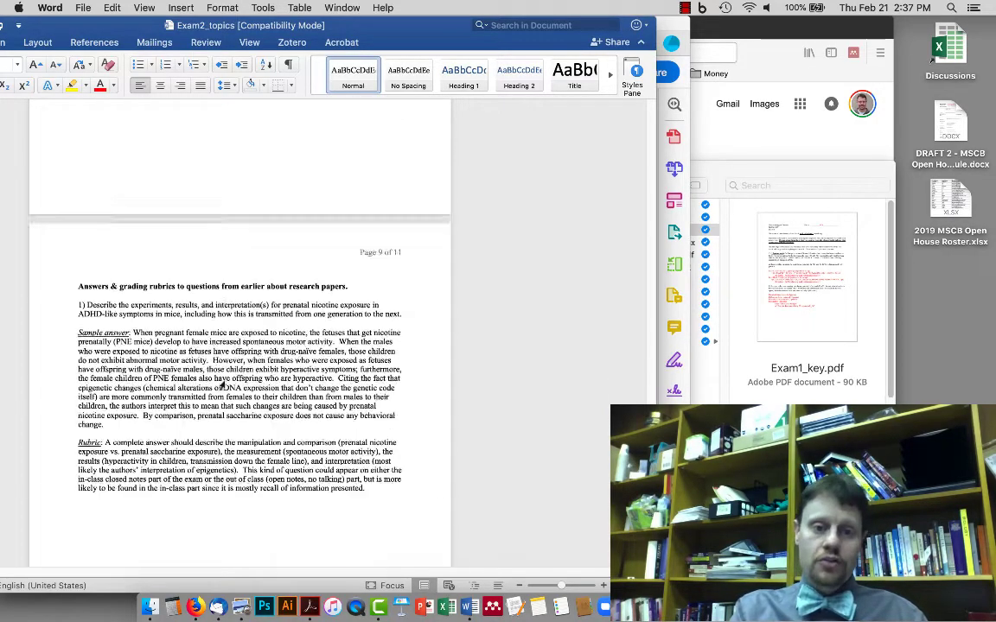
scroll("down", 3)
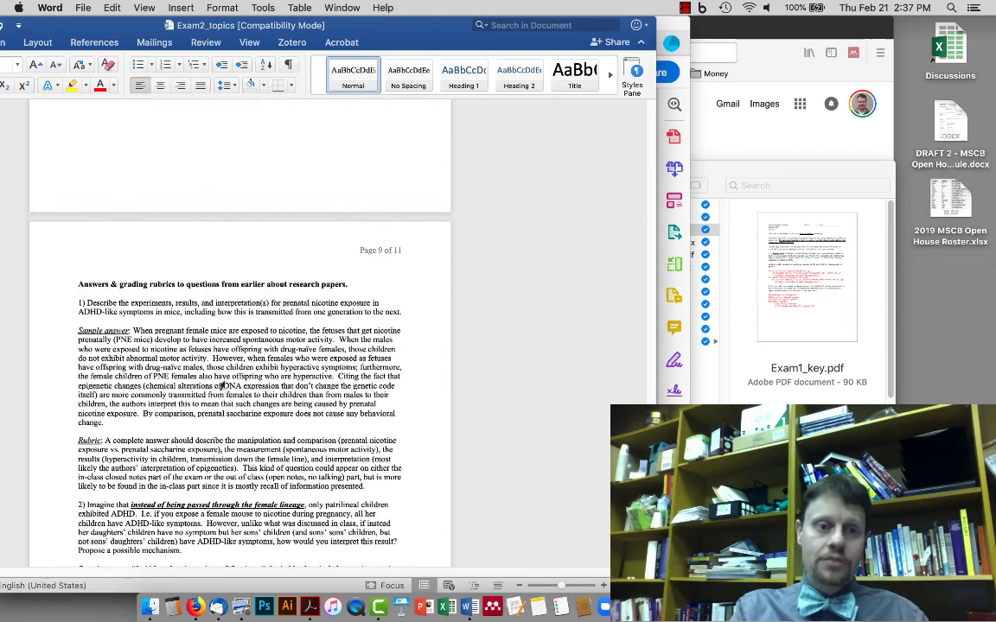